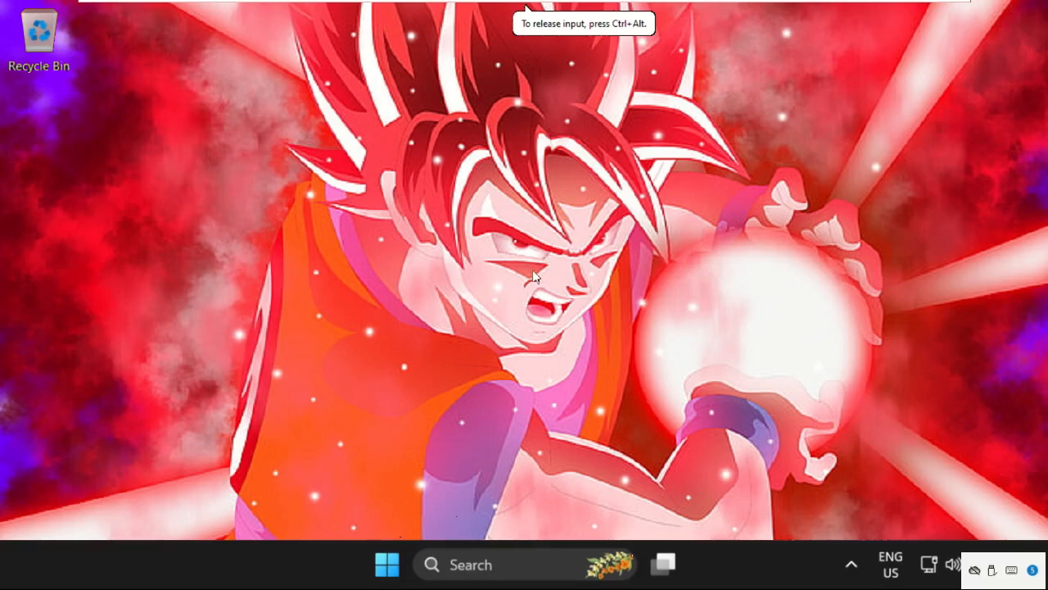
mouse_move(573, 298)
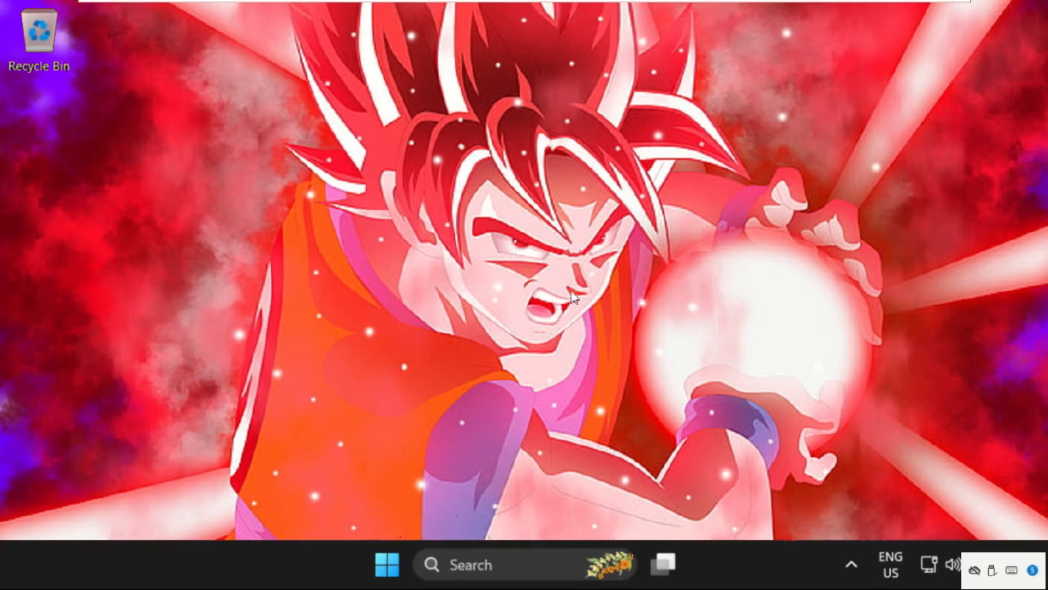
mouse_move(534, 315)
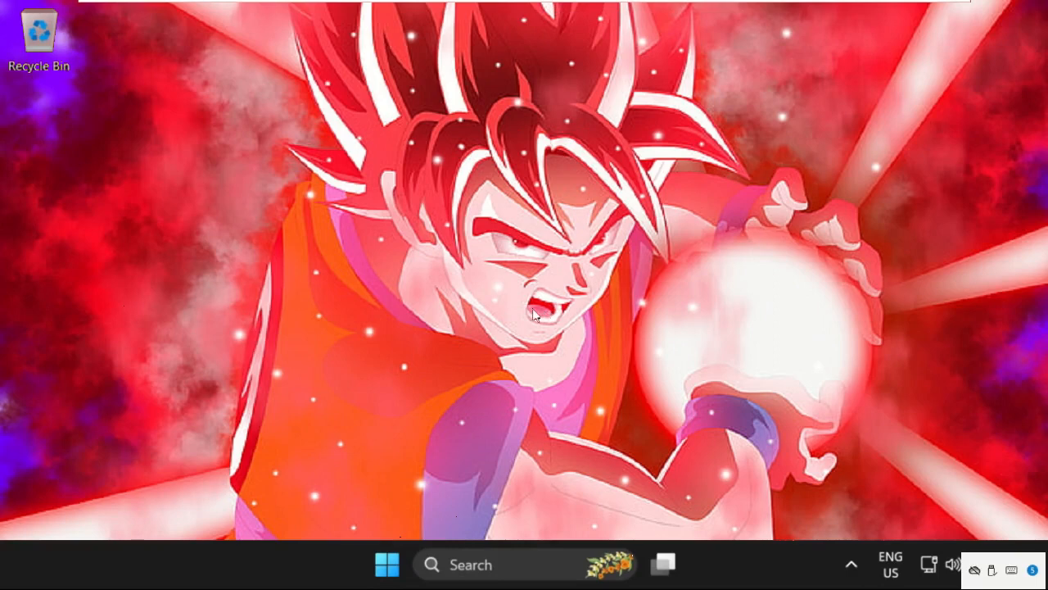
mouse_move(552, 299)
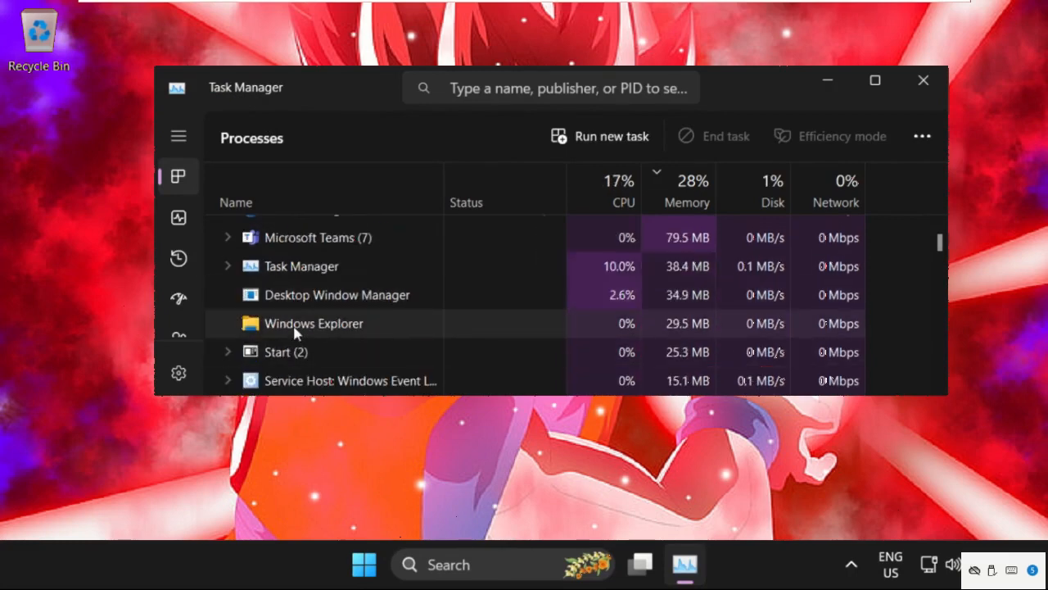
Step: Select the Windows Explorer process and bring up its context menu with Restart and End task
left_click(313, 322)
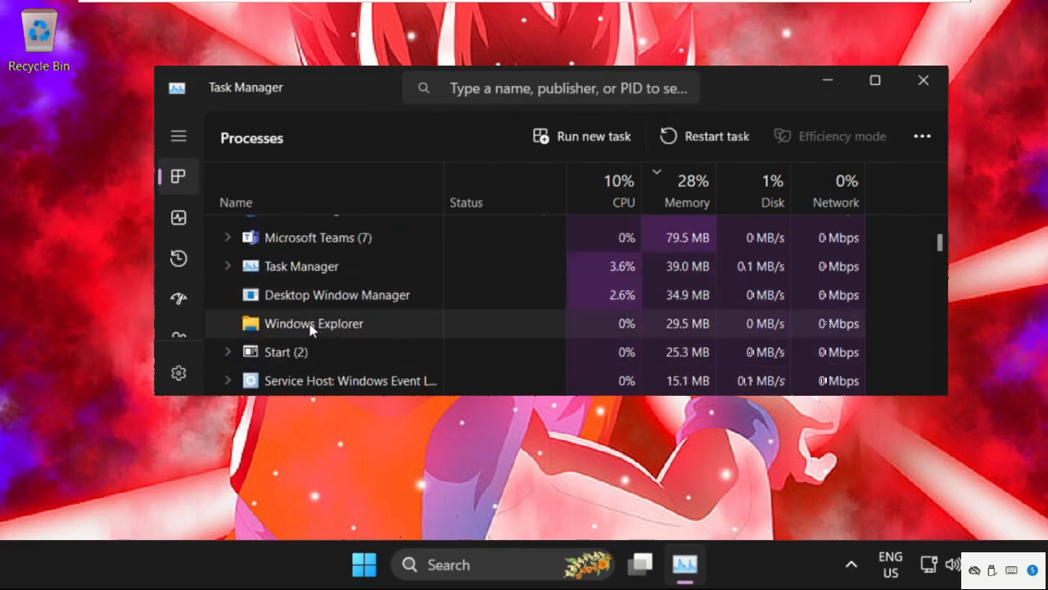
right_click(314, 322)
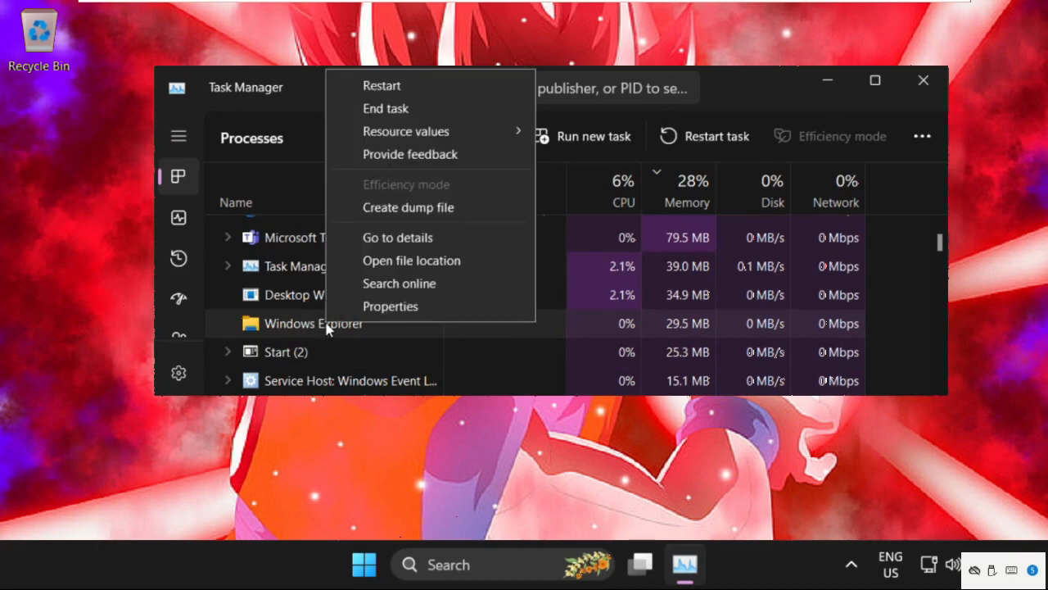
mouse_move(430, 209)
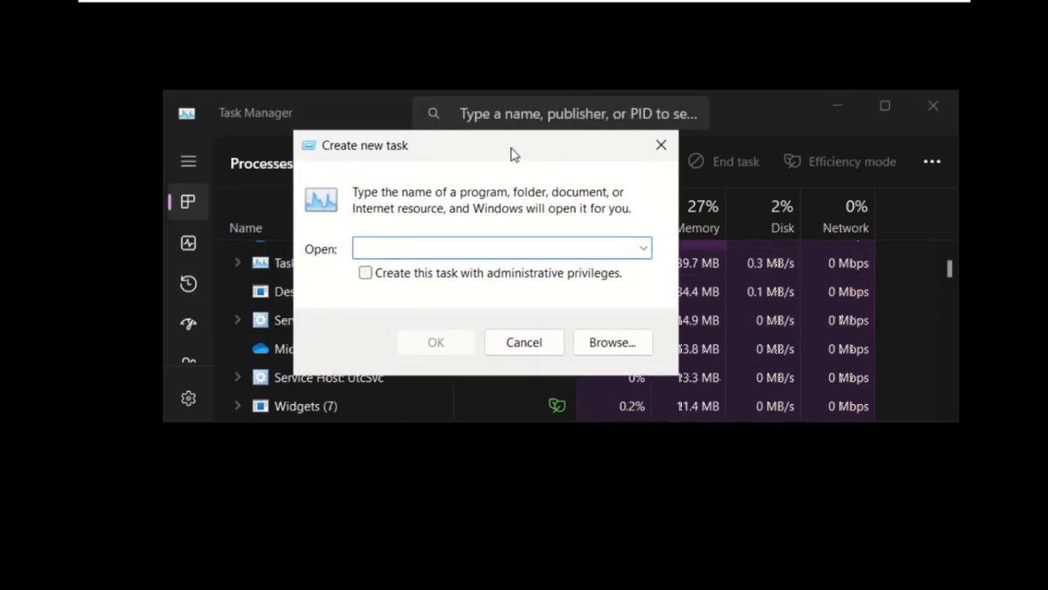
Step: Run explorer.exe as a new task without administrative privileges, restoring desktop and taskbar
type("expl")
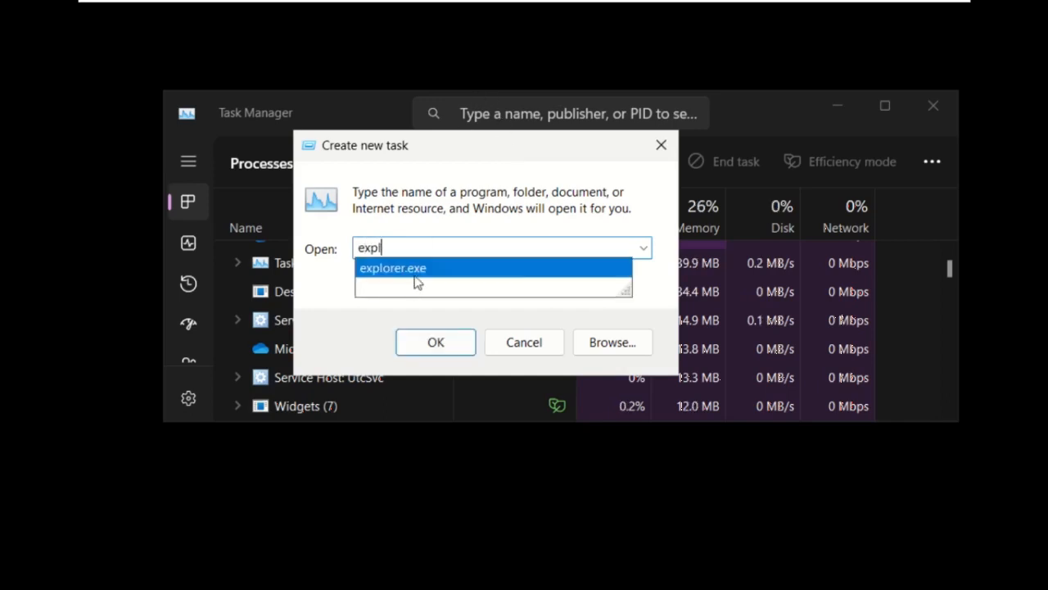
left_click(366, 272)
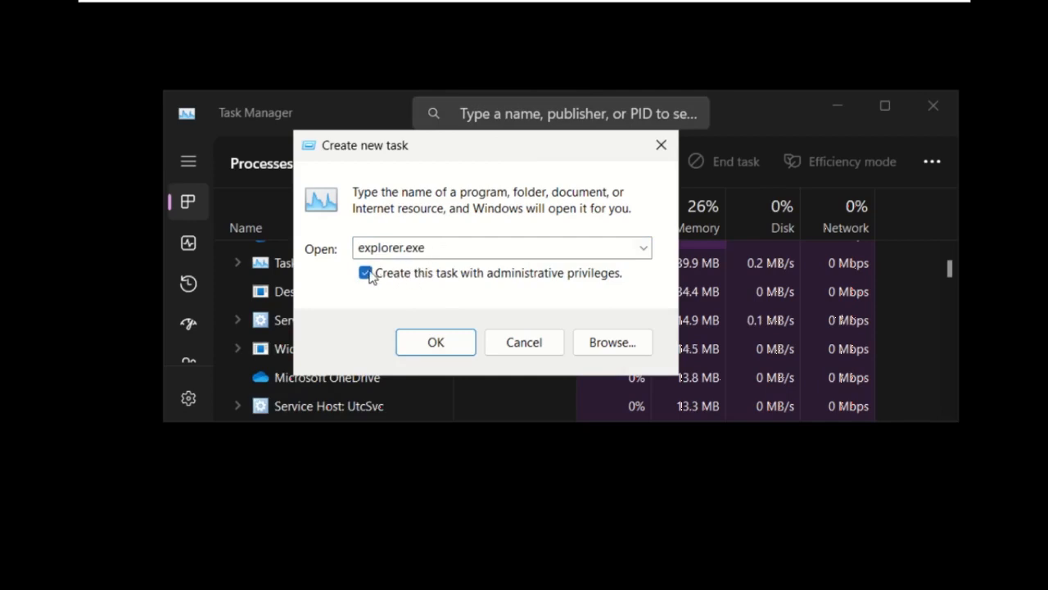
left_click(365, 273)
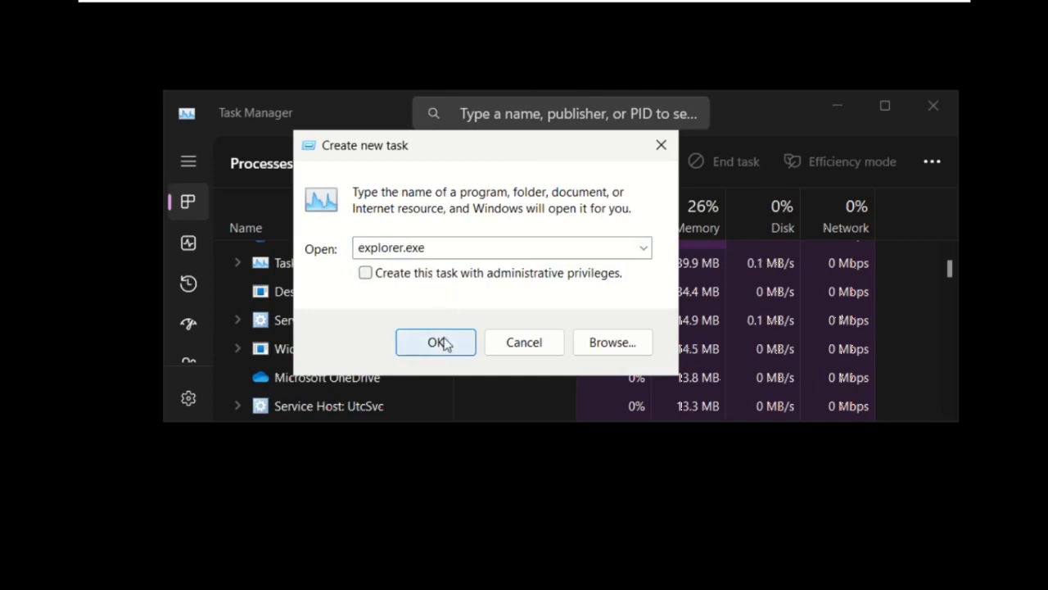
left_click(435, 342)
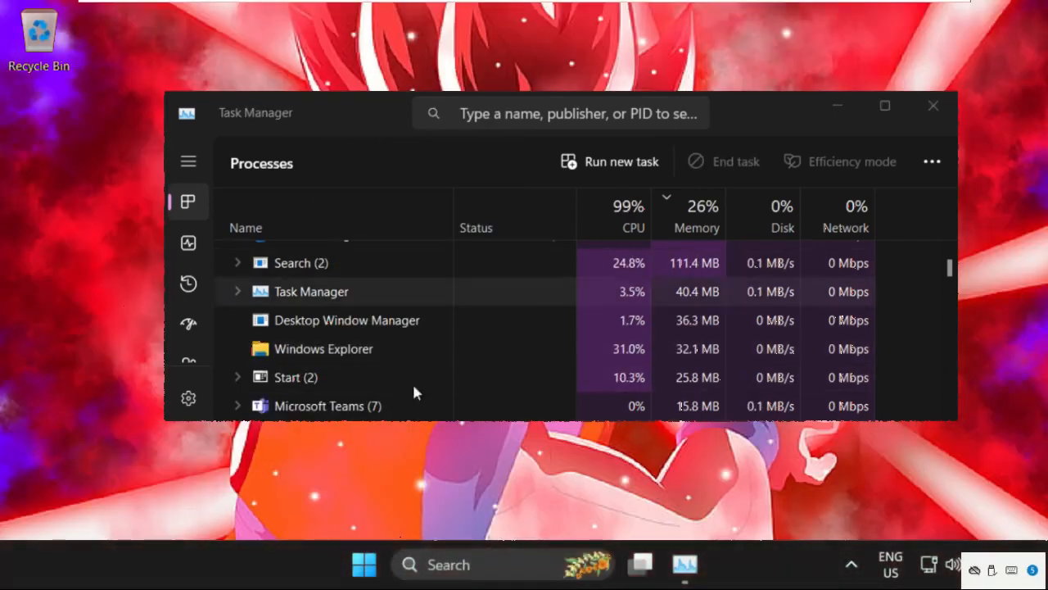
Step: Close the Task Manager window, leaving the restored desktop and taskbar
left_click(933, 106)
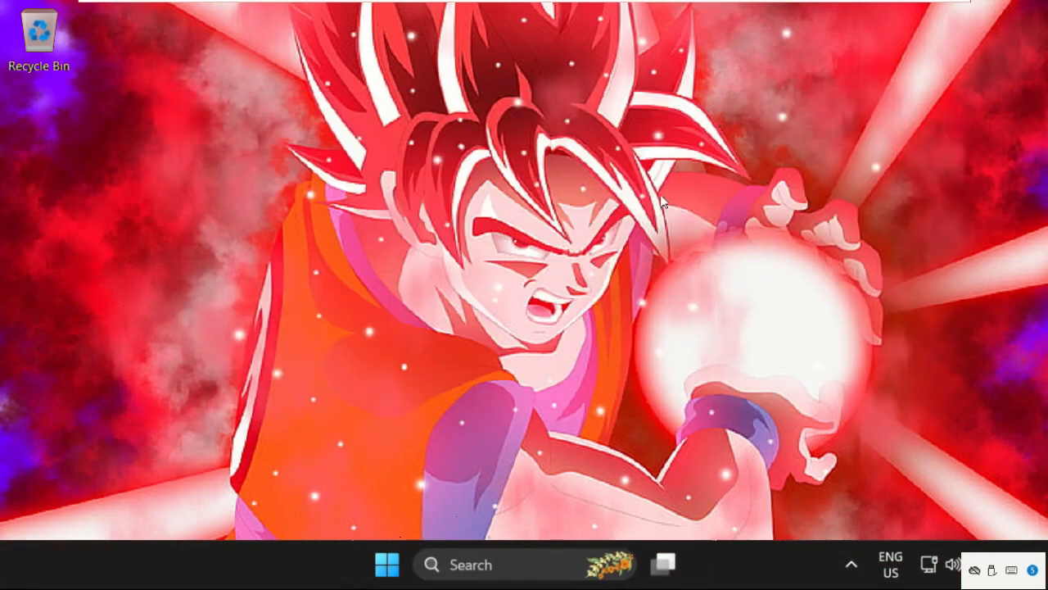